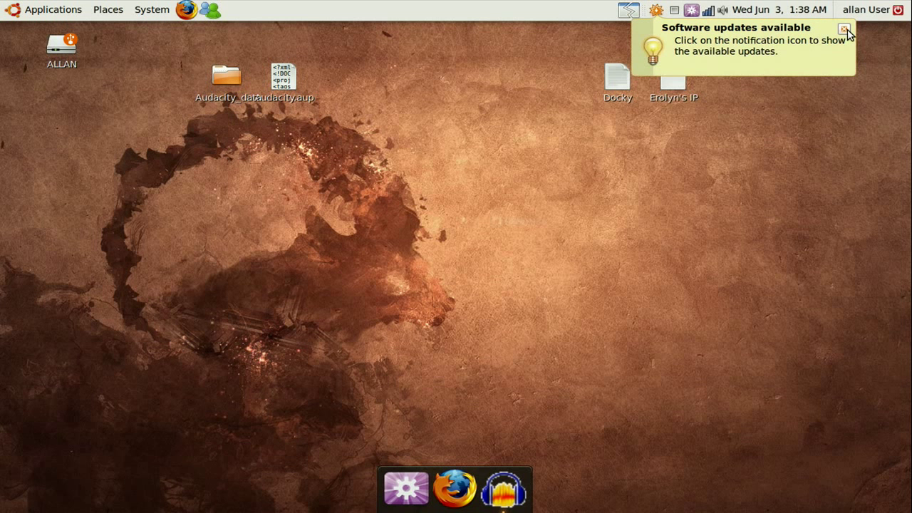
Close the 'Software updates available' notification bubble.
{"action": "left_click", "coordinate": [845, 28]}
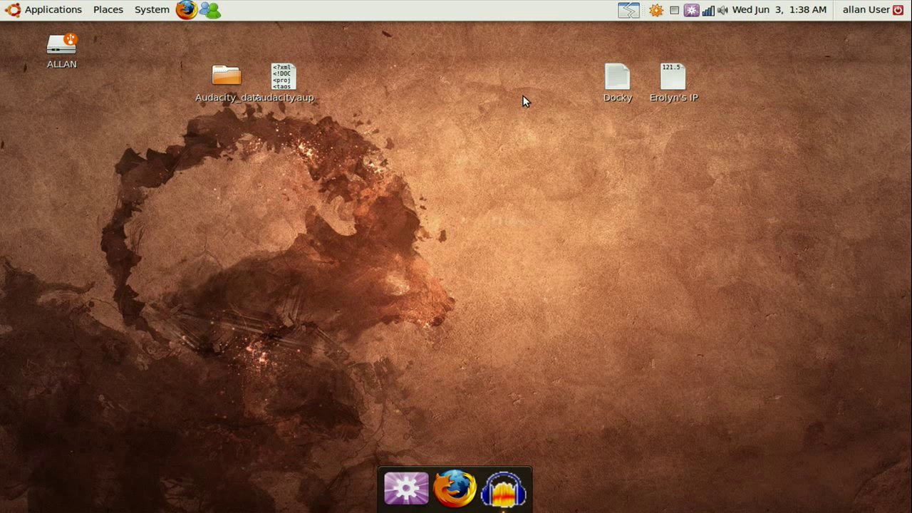
{"action": "mouse_move", "coordinate": [475, 247]}
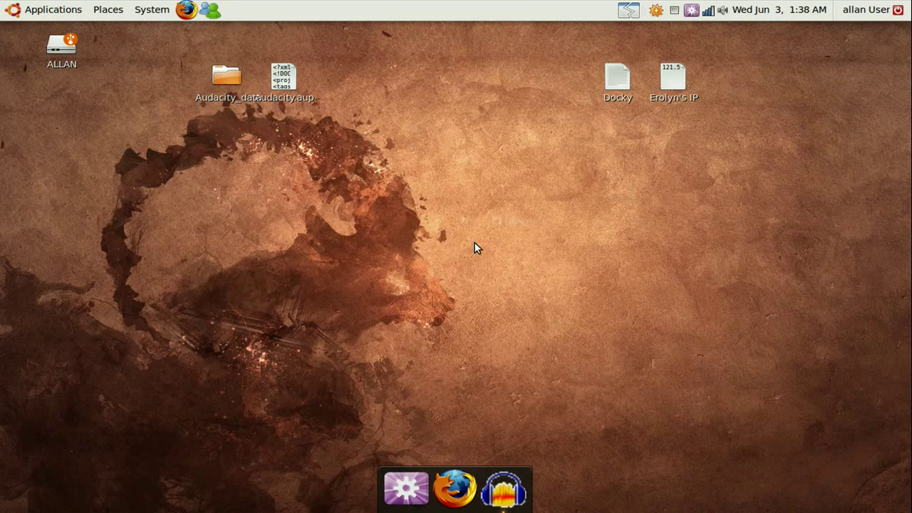
{"action": "mouse_move", "coordinate": [84, 20]}
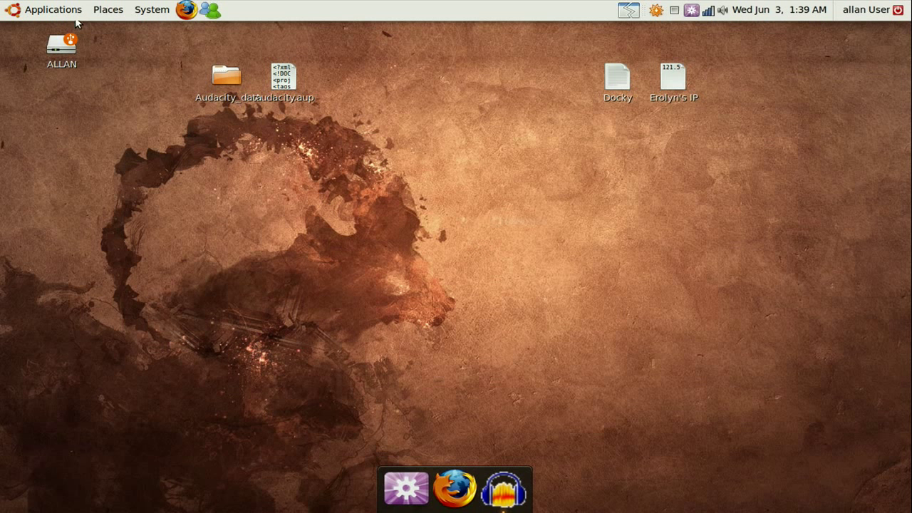
{"action": "mouse_move", "coordinate": [131, 132]}
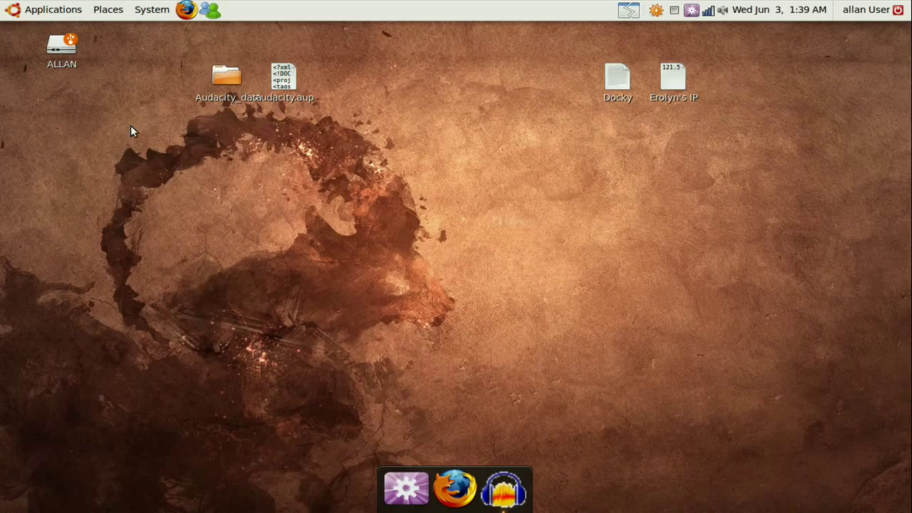
Launch Applications > Add/Remove... to load the application catalogue.
{"action": "left_click", "coordinate": [70, 9]}
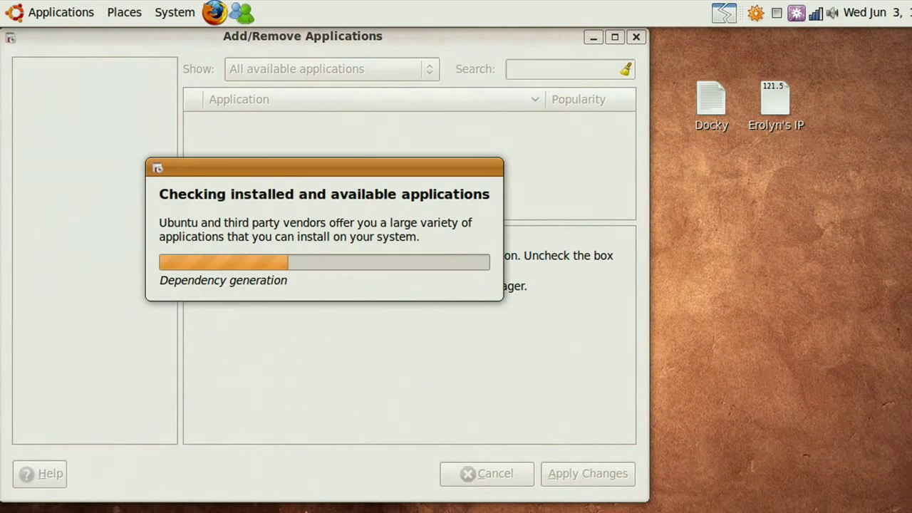
{"action": "mouse_move", "coordinate": [239, 252]}
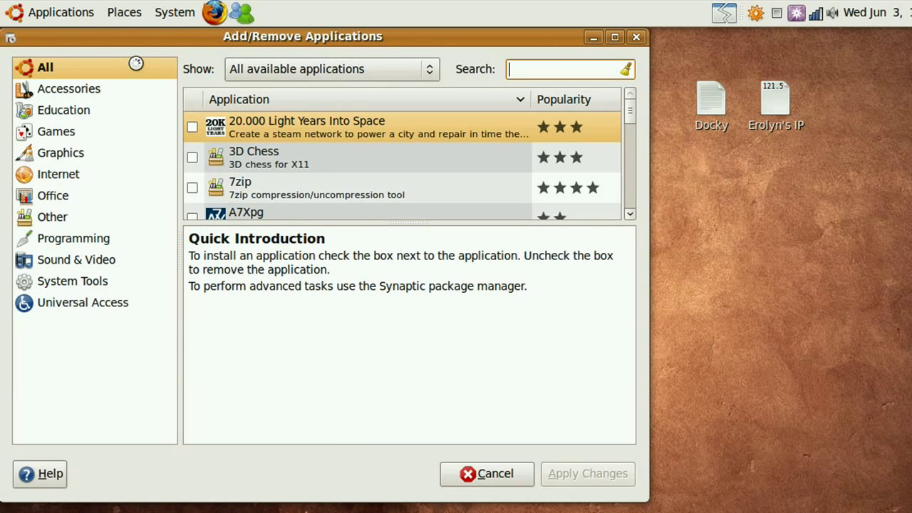
Search all available applications for 'gtk record' and tick gtk-recordMyDesktop for installation.
{"action": "left_click", "coordinate": [330, 69]}
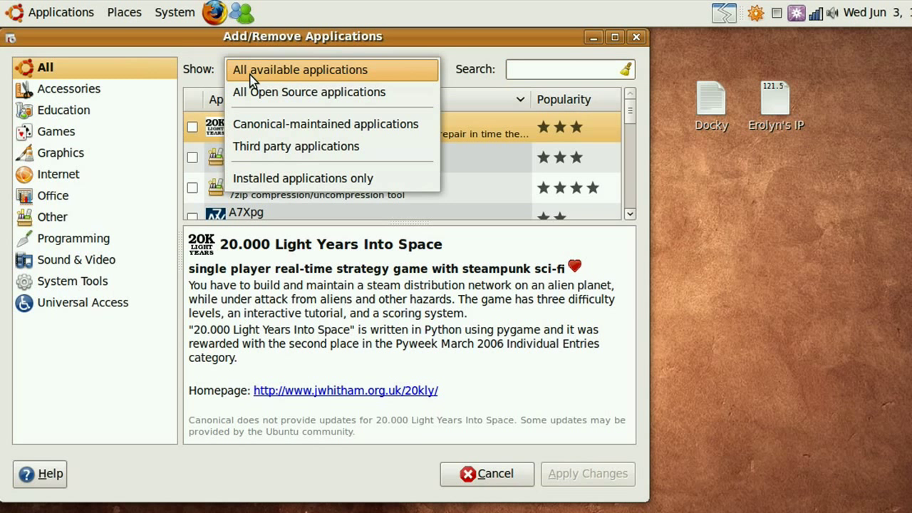
{"action": "left_click", "coordinate": [302, 69]}
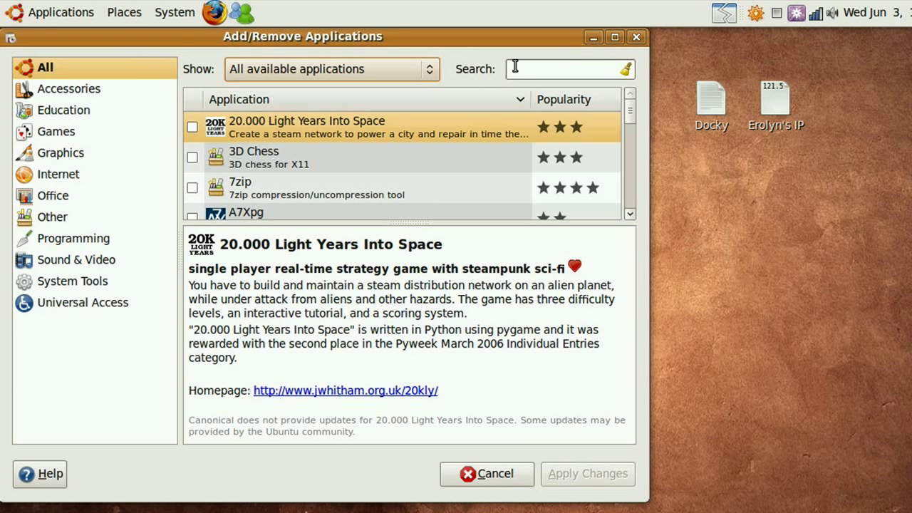
{"action": "type", "text": "gtk"}
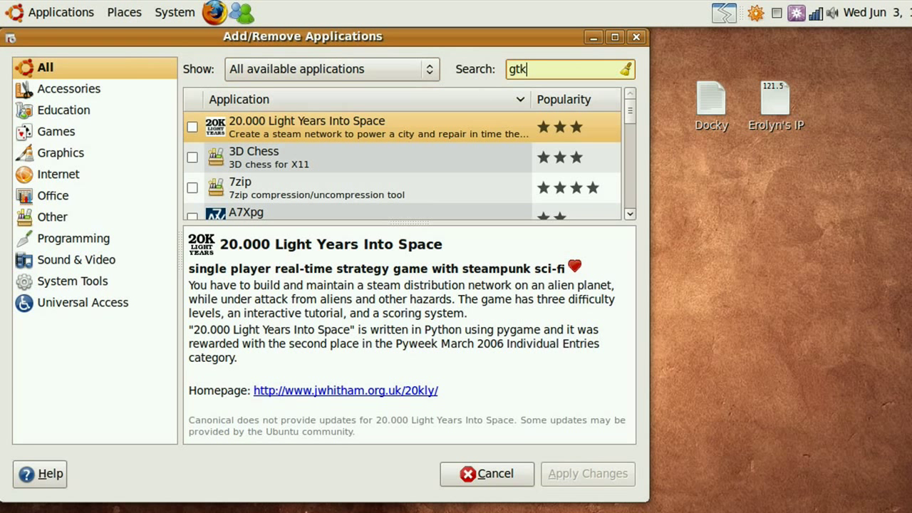
{"action": "type", "text": "record"}
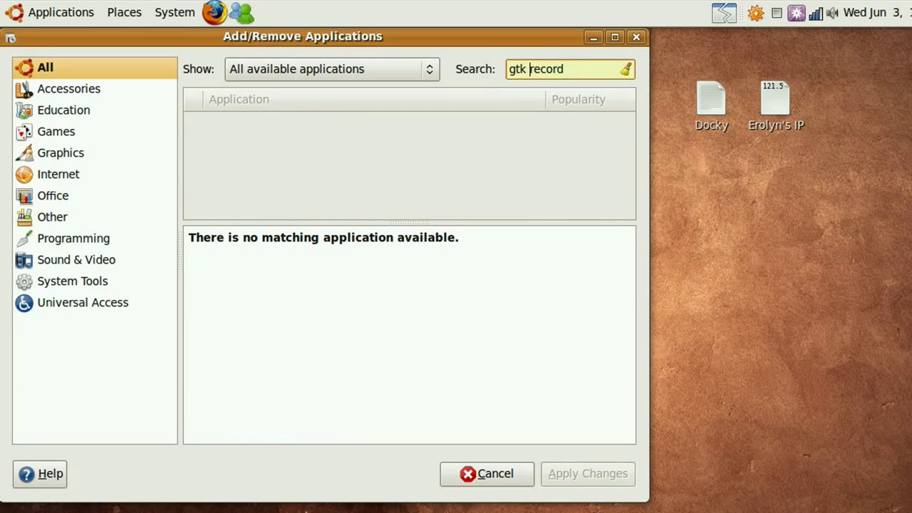
{"action": "left_click", "coordinate": [192, 126]}
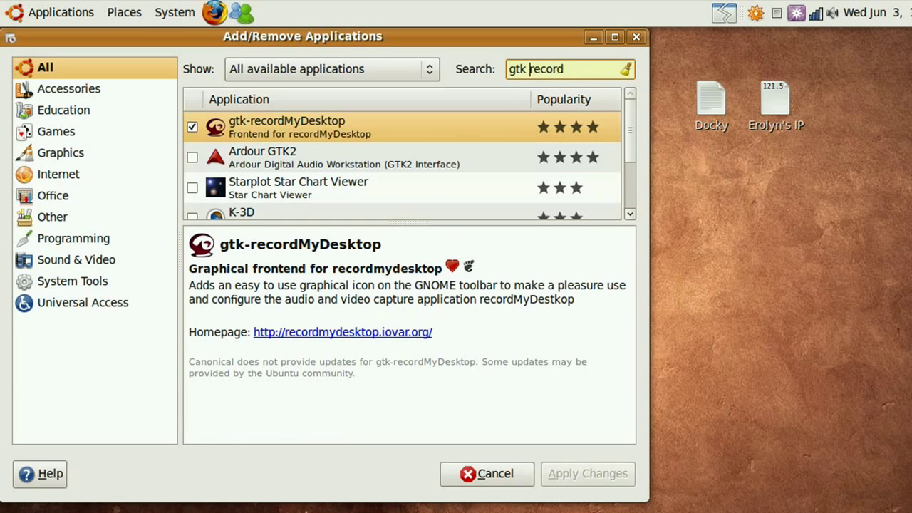
{"action": "mouse_move", "coordinate": [249, 132]}
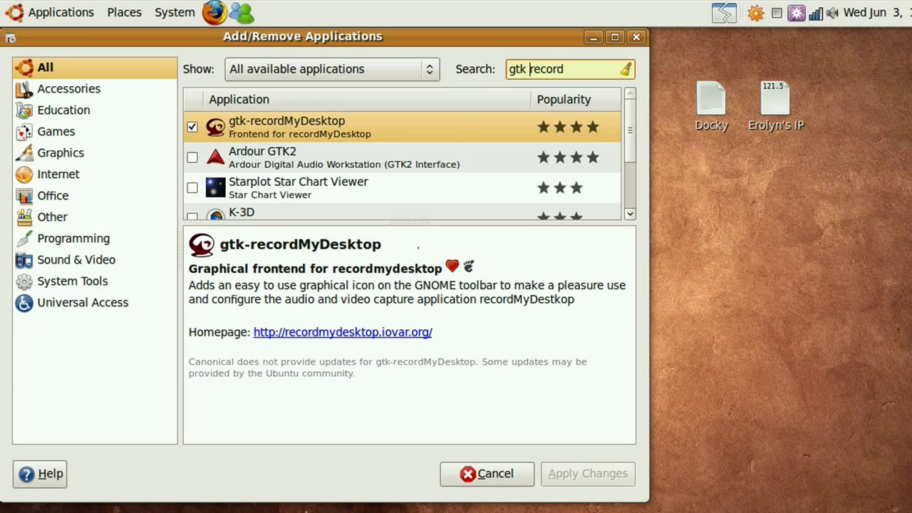
{"action": "mouse_move", "coordinate": [563, 297]}
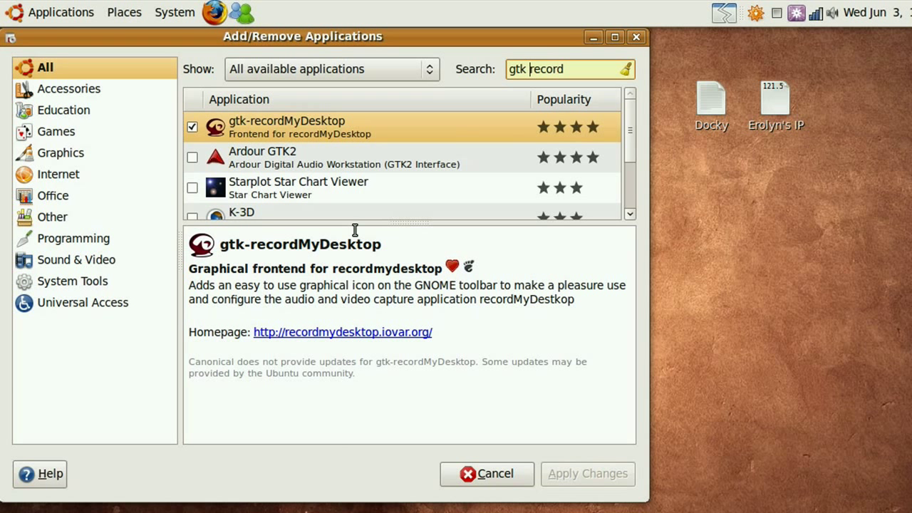
{"action": "mouse_move", "coordinate": [374, 226]}
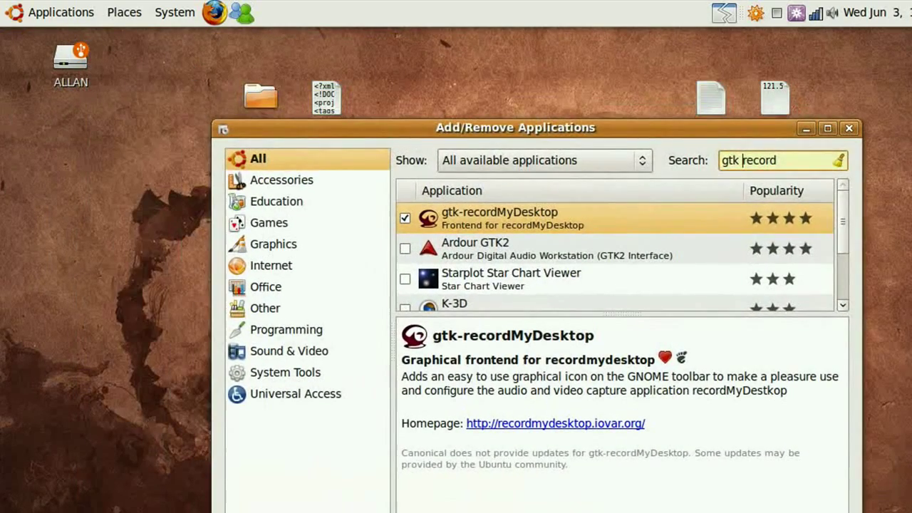
Start gtk-recordMyDesktop from the Applications > Sound & Video menu.
{"action": "left_click", "coordinate": [60, 12]}
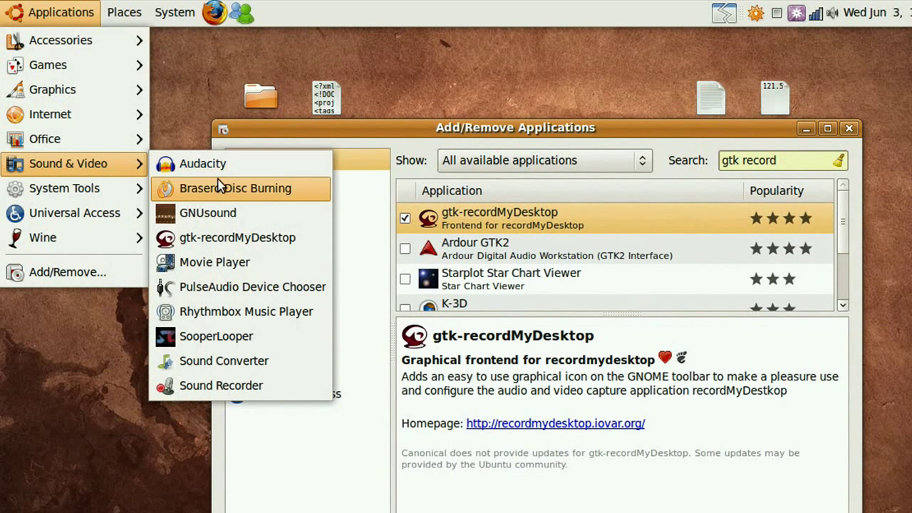
{"action": "mouse_move", "coordinate": [237, 237]}
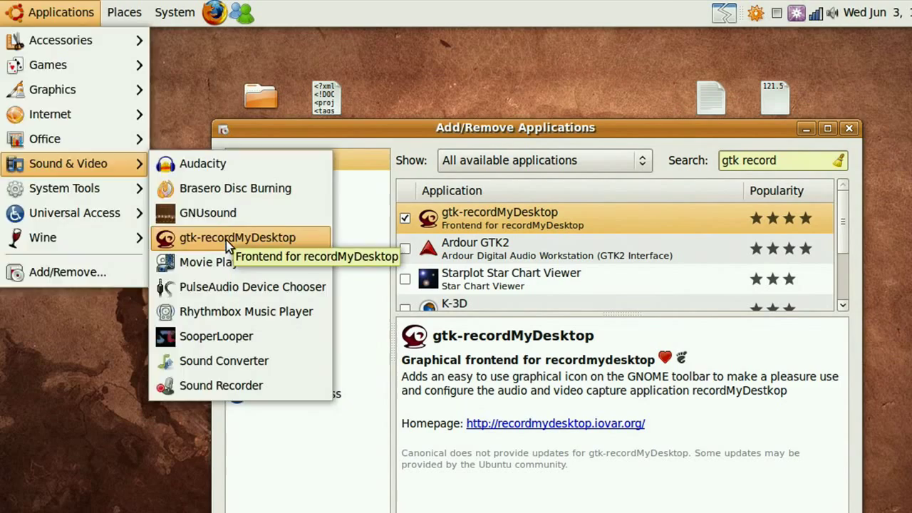
{"action": "left_click", "coordinate": [237, 238]}
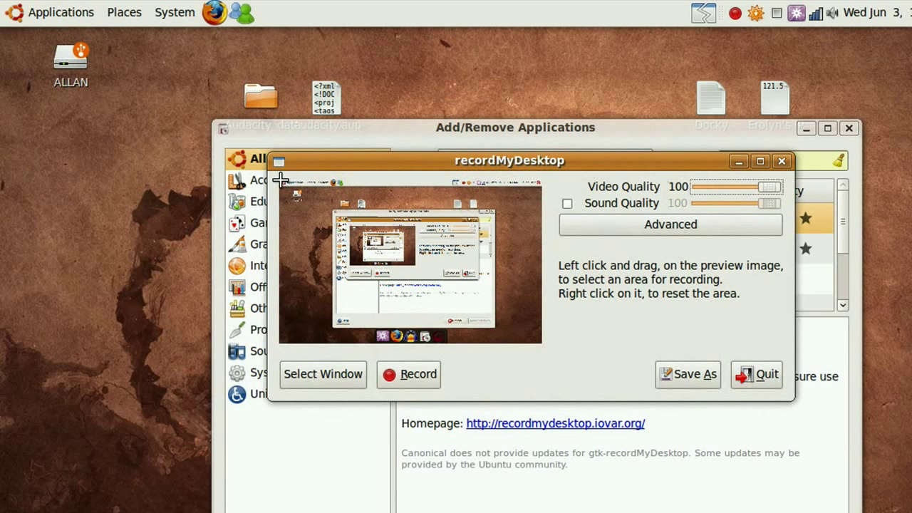
{"action": "mouse_move", "coordinate": [296, 191]}
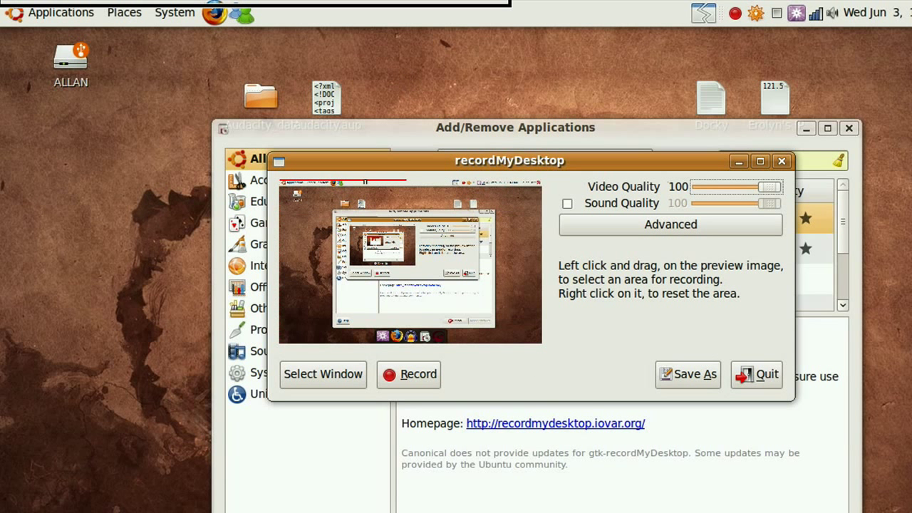
Outline a capture region, close the Advanced window, and move recordMyDesktop to the top-left.
{"action": "left_click", "coordinate": [669, 224]}
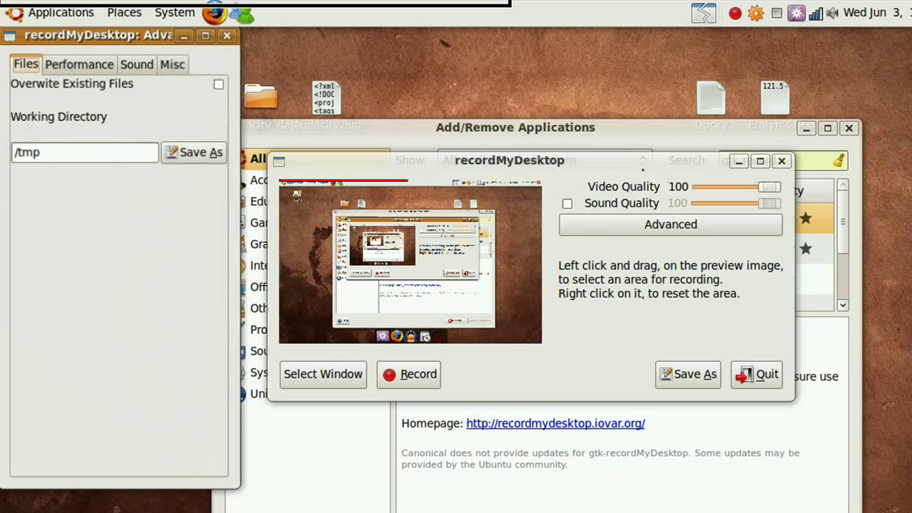
{"action": "left_click_drag", "start_coordinate": [437, 210], "coordinate": [517, 273]}
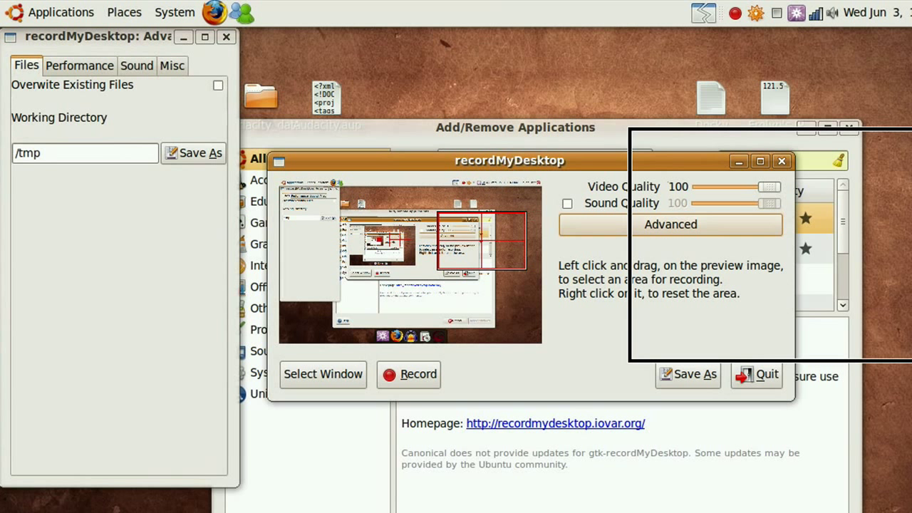
{"action": "mouse_move", "coordinate": [198, 87]}
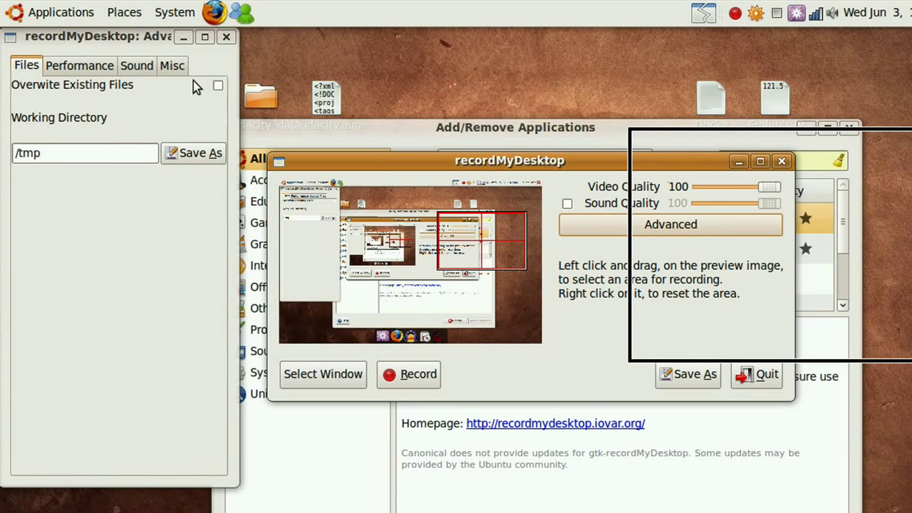
{"action": "left_click", "coordinate": [172, 65]}
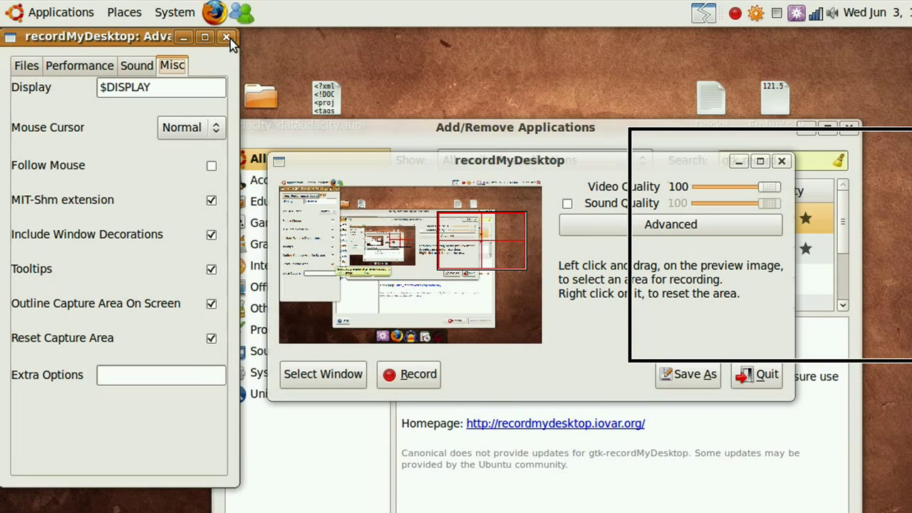
{"action": "left_click", "coordinate": [228, 39]}
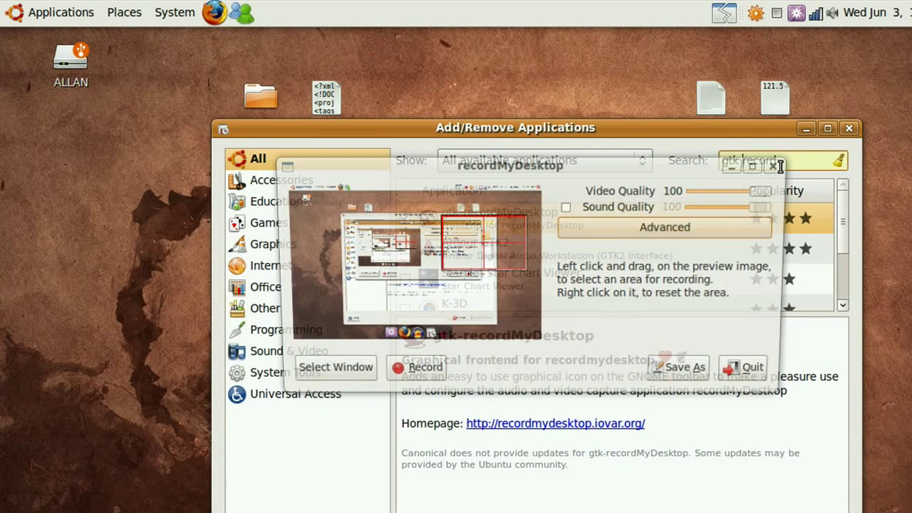
{"action": "left_click", "coordinate": [60, 12]}
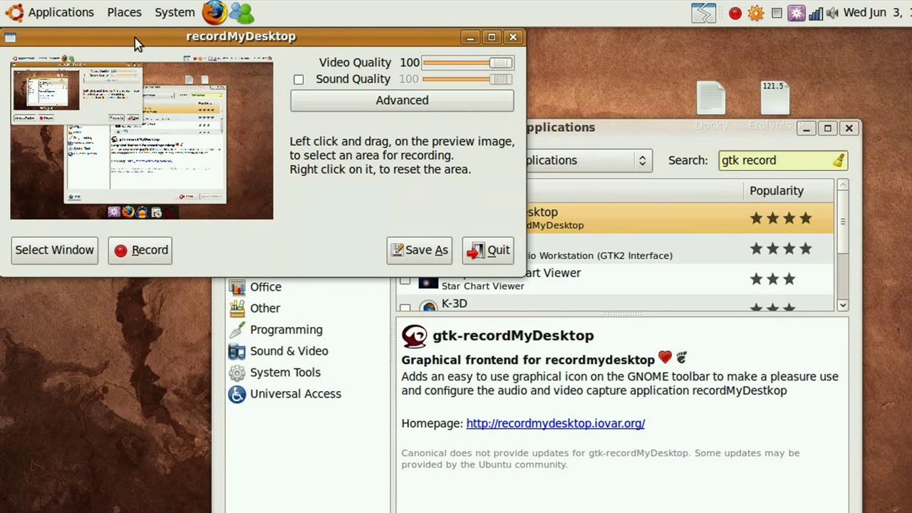
{"action": "left_click_drag", "start_coordinate": [240, 37], "coordinate": [365, 109]}
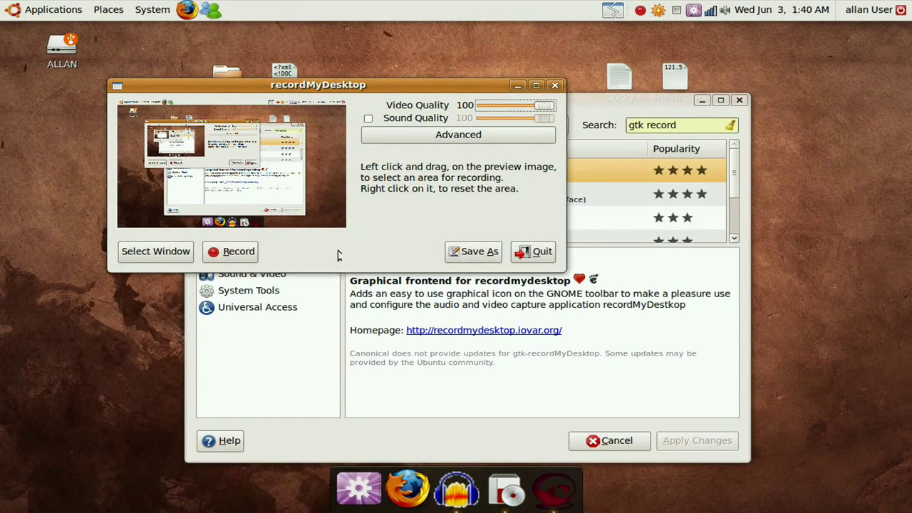
{"action": "mouse_move", "coordinate": [457, 481]}
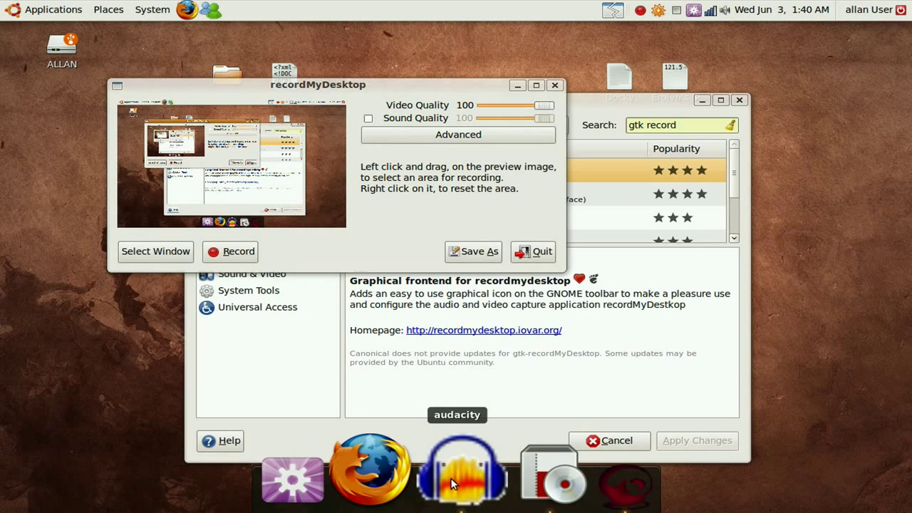
{"action": "left_click", "coordinate": [458, 480]}
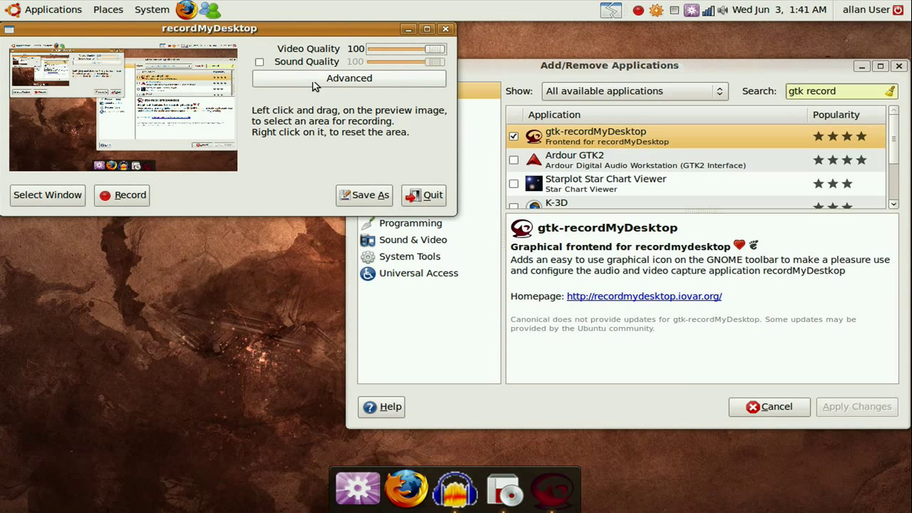
Reopen Advanced settings and view the Performance, Sound and Misc tabs in turn.
{"action": "left_click", "coordinate": [348, 78]}
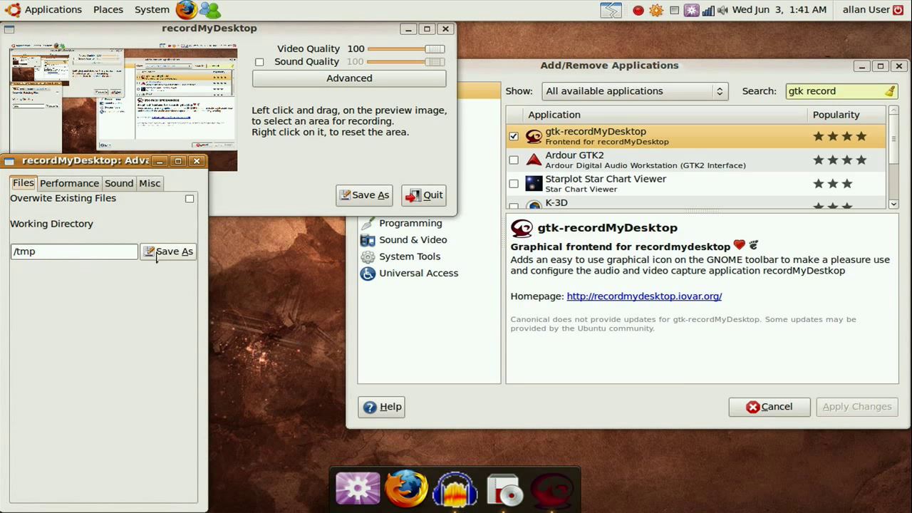
{"action": "mouse_move", "coordinate": [178, 207]}
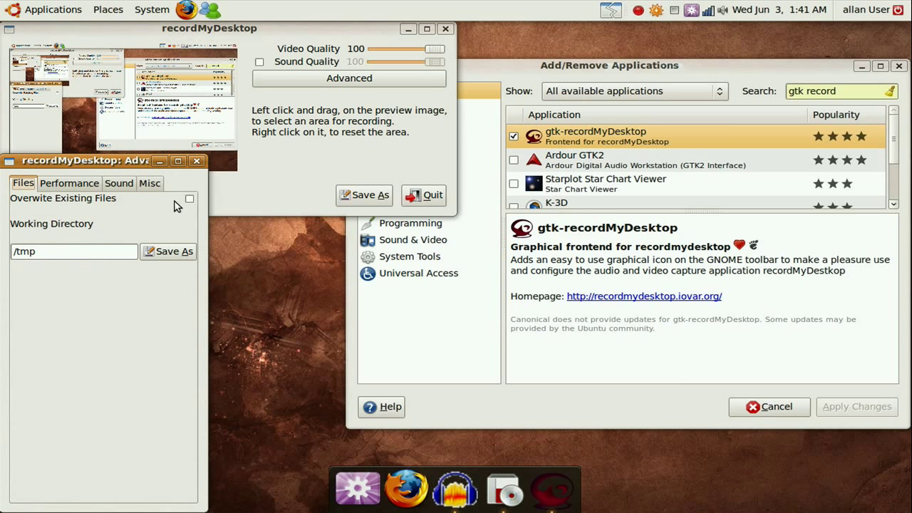
{"action": "mouse_move", "coordinate": [68, 186]}
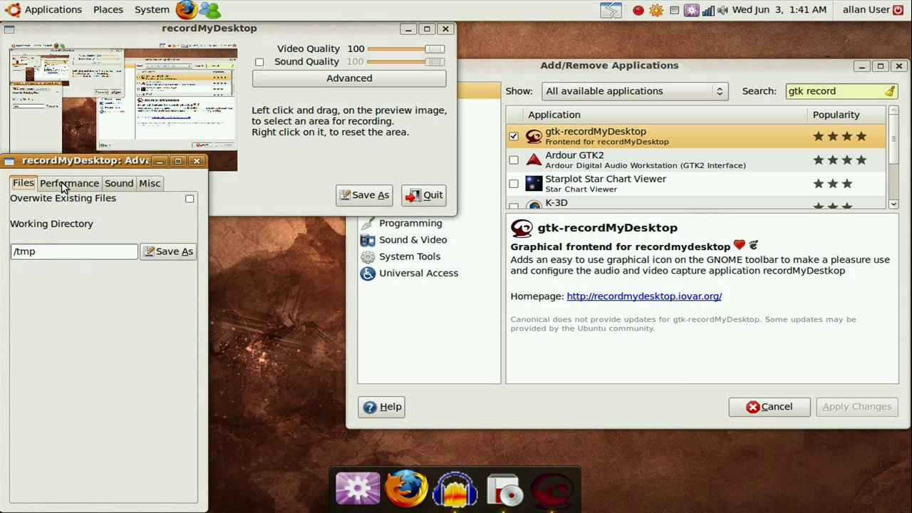
{"action": "left_click", "coordinate": [69, 183]}
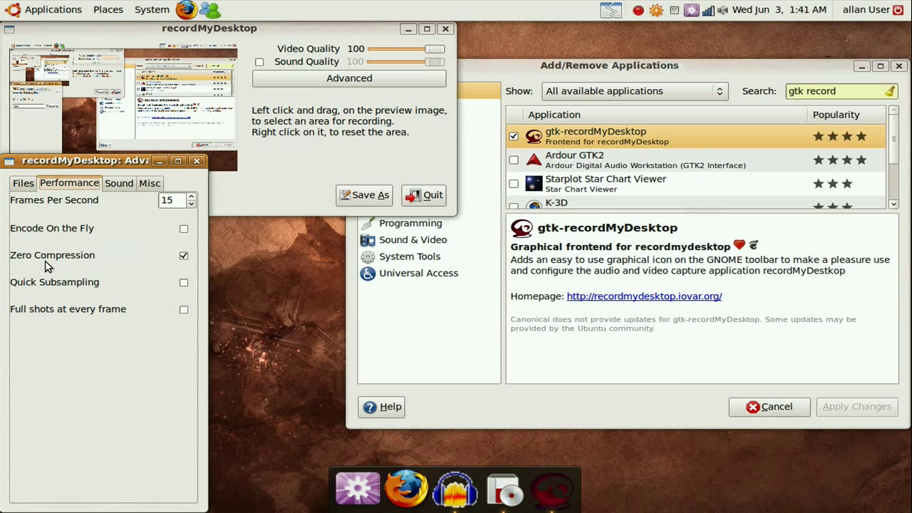
{"action": "mouse_move", "coordinate": [188, 268]}
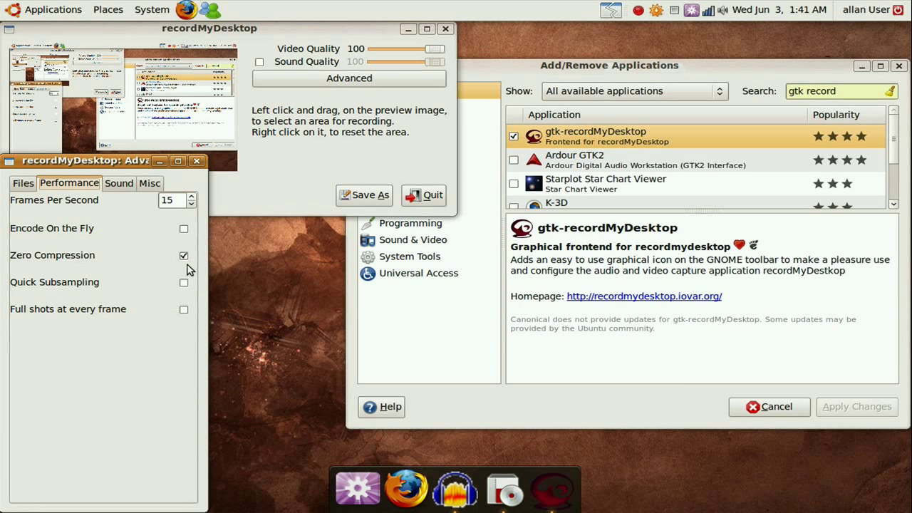
{"action": "left_click", "coordinate": [118, 183]}
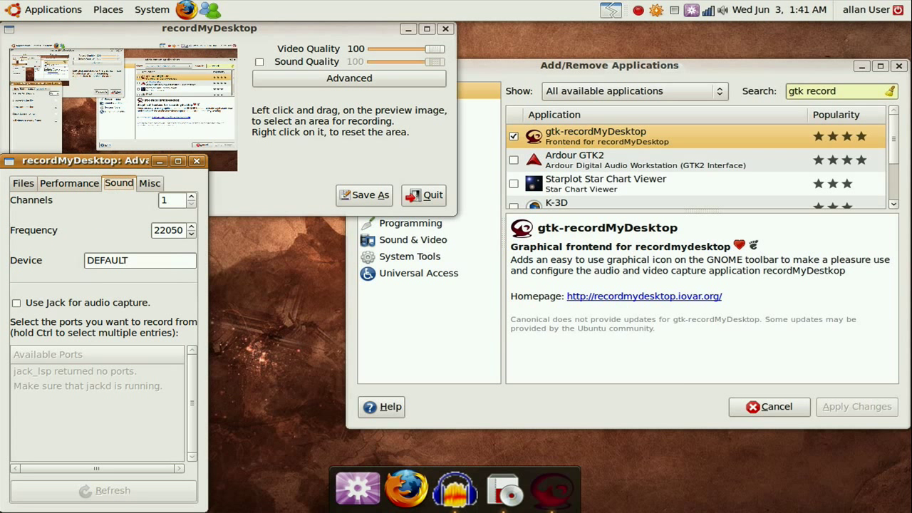
{"action": "left_click", "coordinate": [150, 183]}
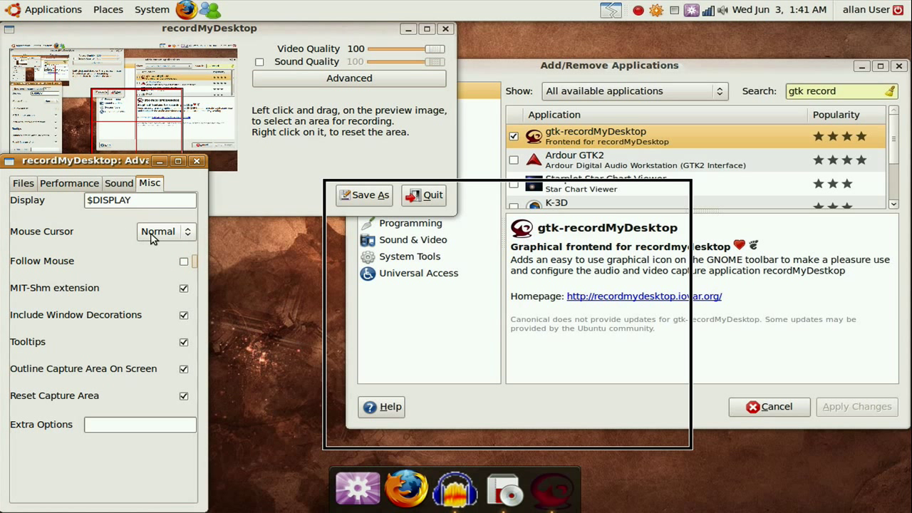
Keep Mouse Cursor at Normal, close the Advanced window, and quit recordMyDesktop.
{"action": "left_click", "coordinate": [164, 230]}
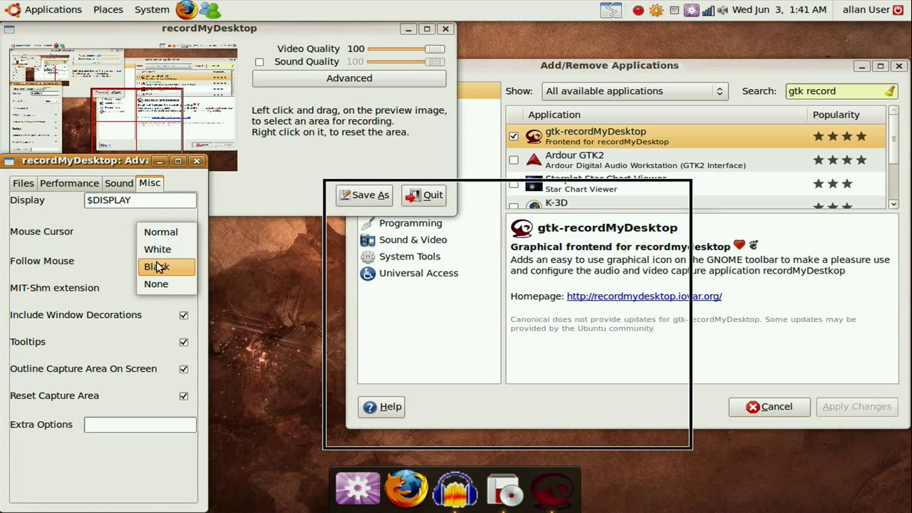
{"action": "left_click", "coordinate": [160, 232]}
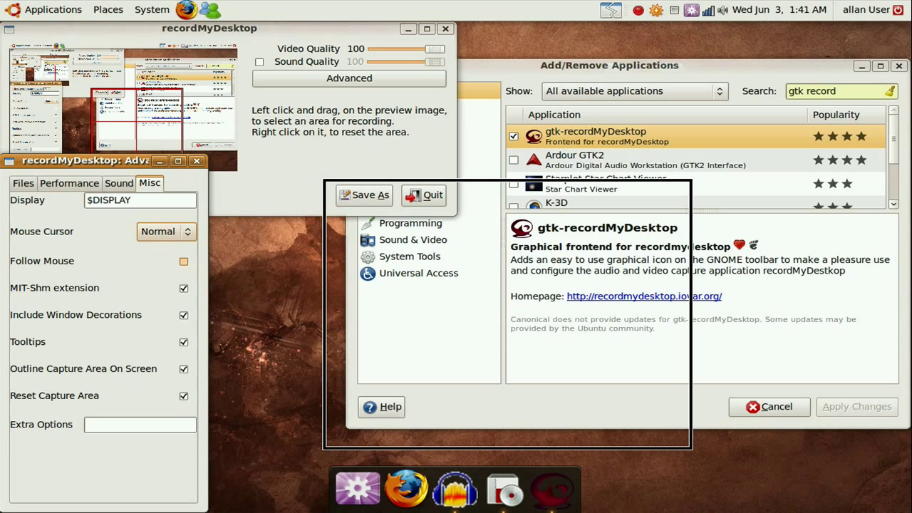
{"action": "left_click", "coordinate": [140, 425]}
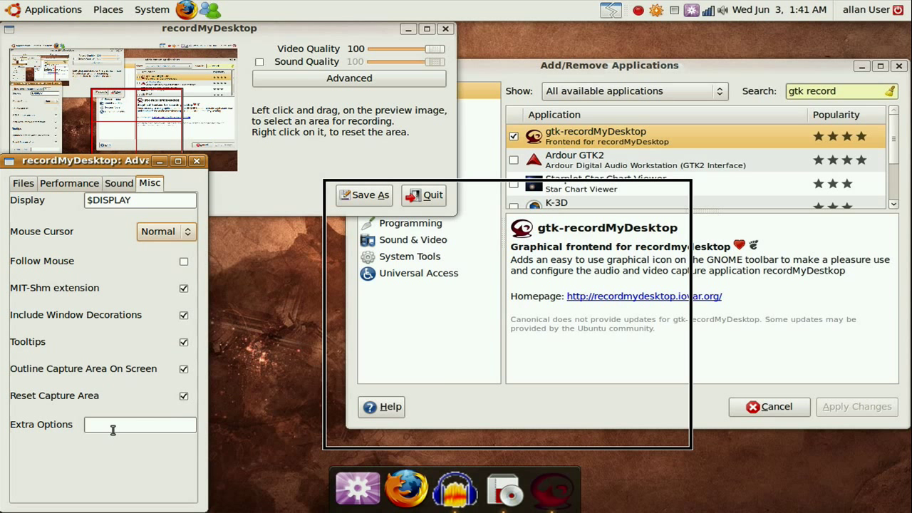
{"action": "left_click", "coordinate": [139, 424]}
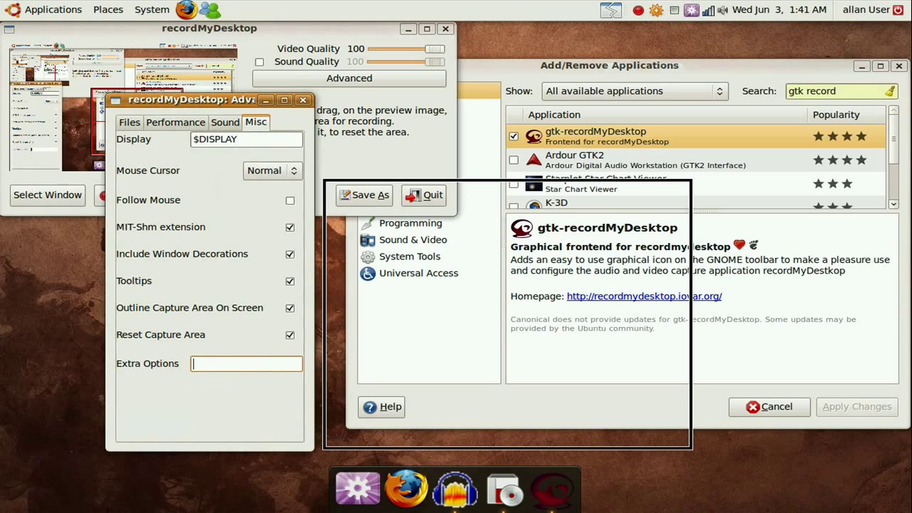
{"action": "left_click", "coordinate": [303, 100]}
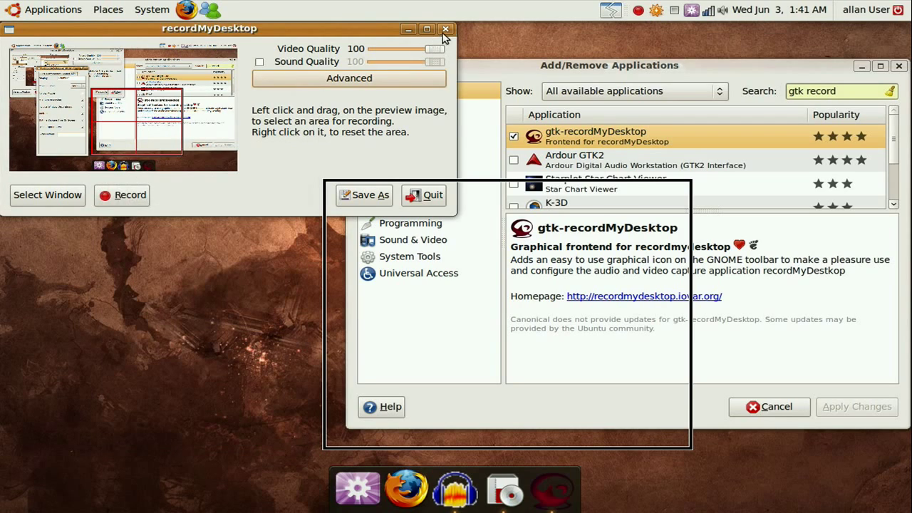
{"action": "left_click", "coordinate": [446, 29]}
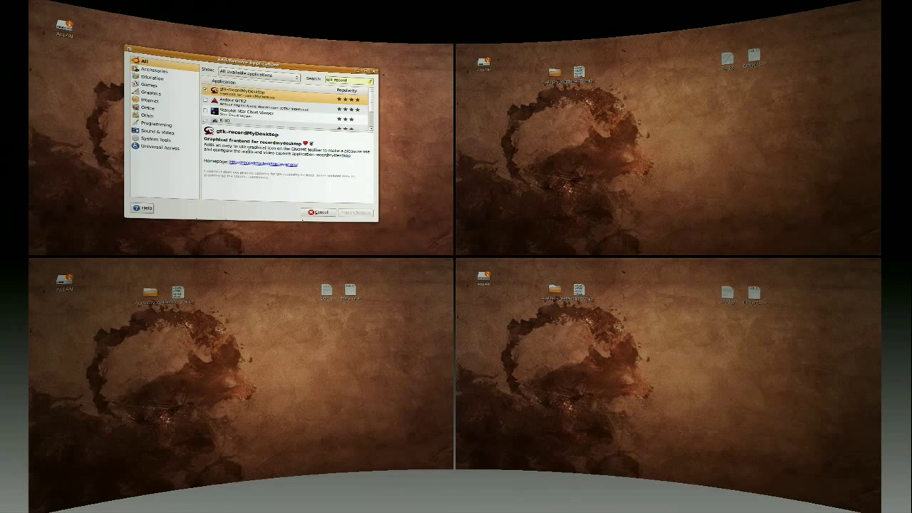
{"action": "mouse_move", "coordinate": [336, 197]}
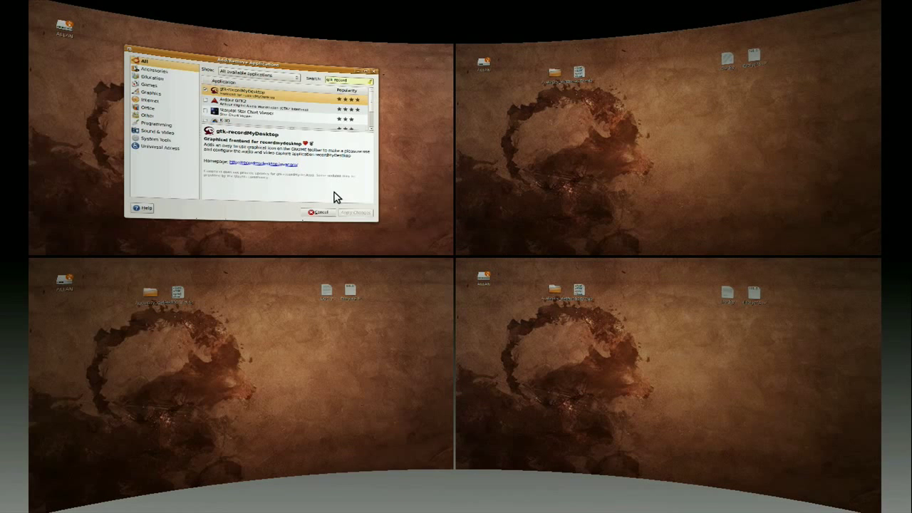
{"action": "mouse_move", "coordinate": [593, 239]}
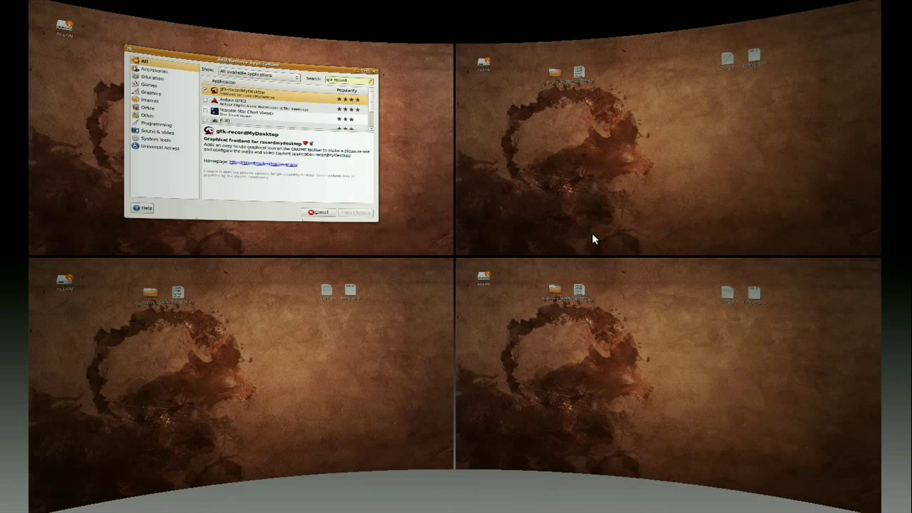
{"action": "mouse_move", "coordinate": [501, 76]}
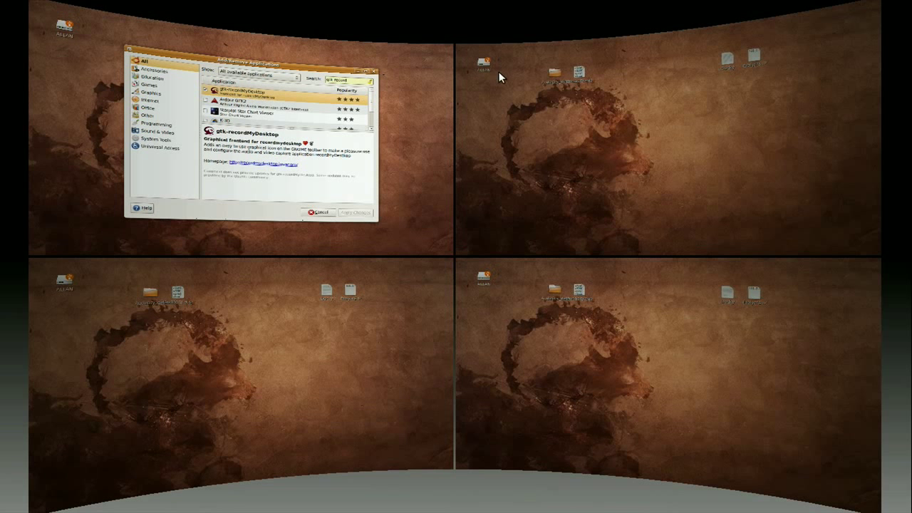